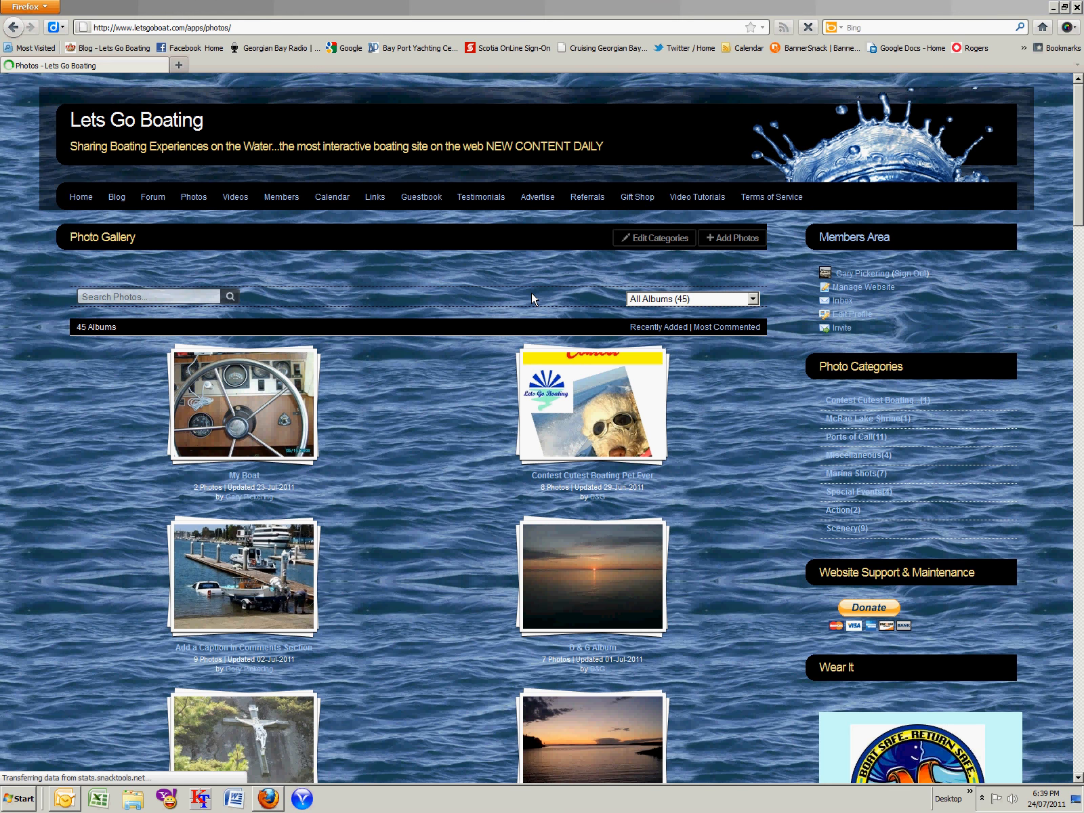
pyautogui.moveTo(493, 282)
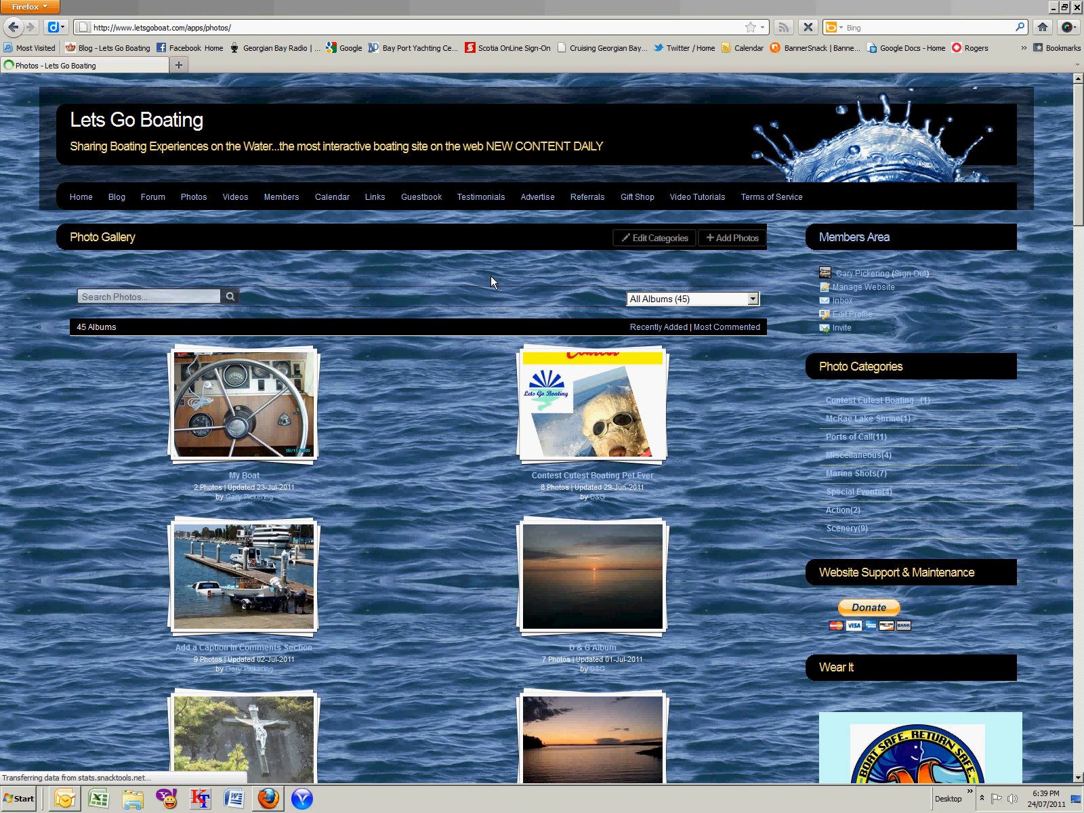
pyautogui.moveTo(514, 272)
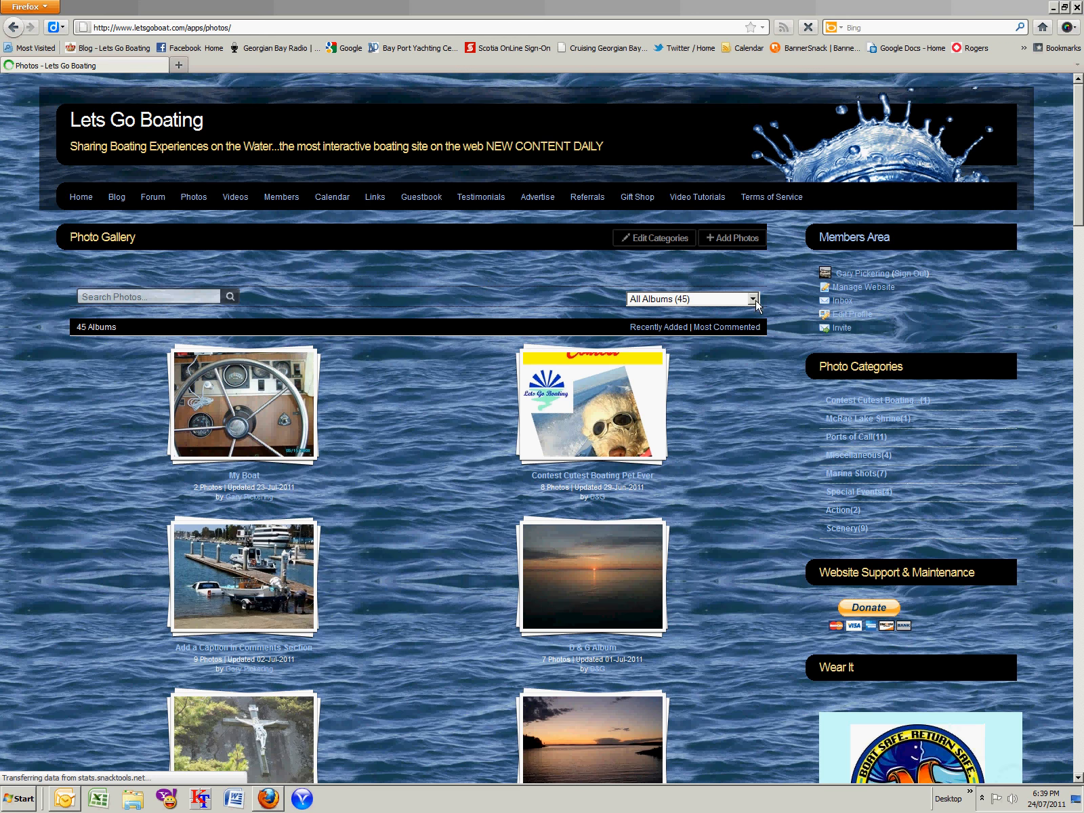
# Open the albums list, then show the 399 recently added photos
pyautogui.click(752, 299)
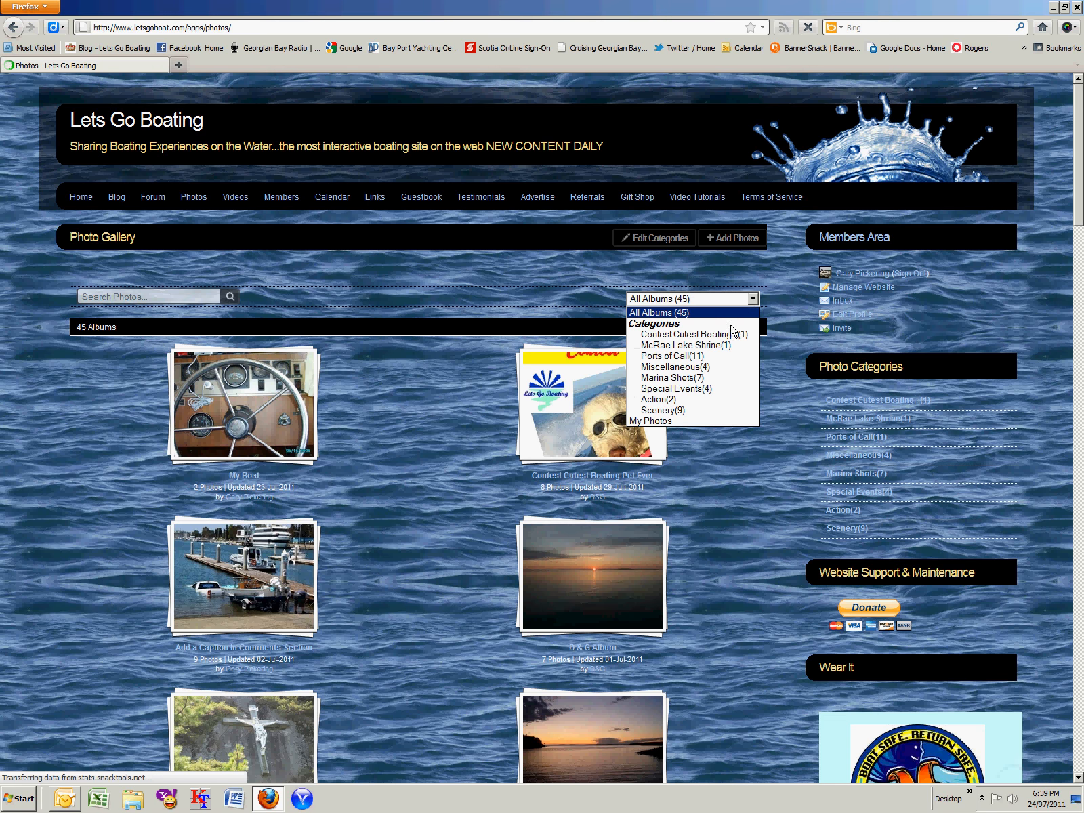
pyautogui.moveTo(694, 366)
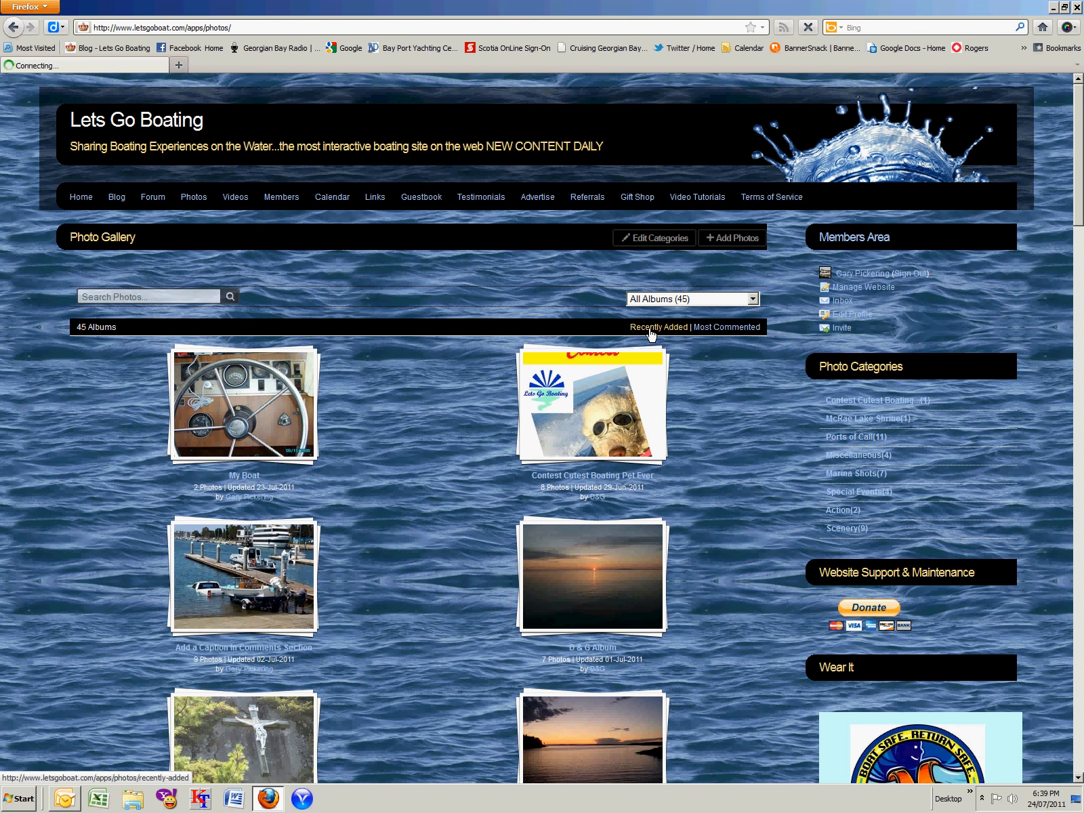
pyautogui.click(657, 327)
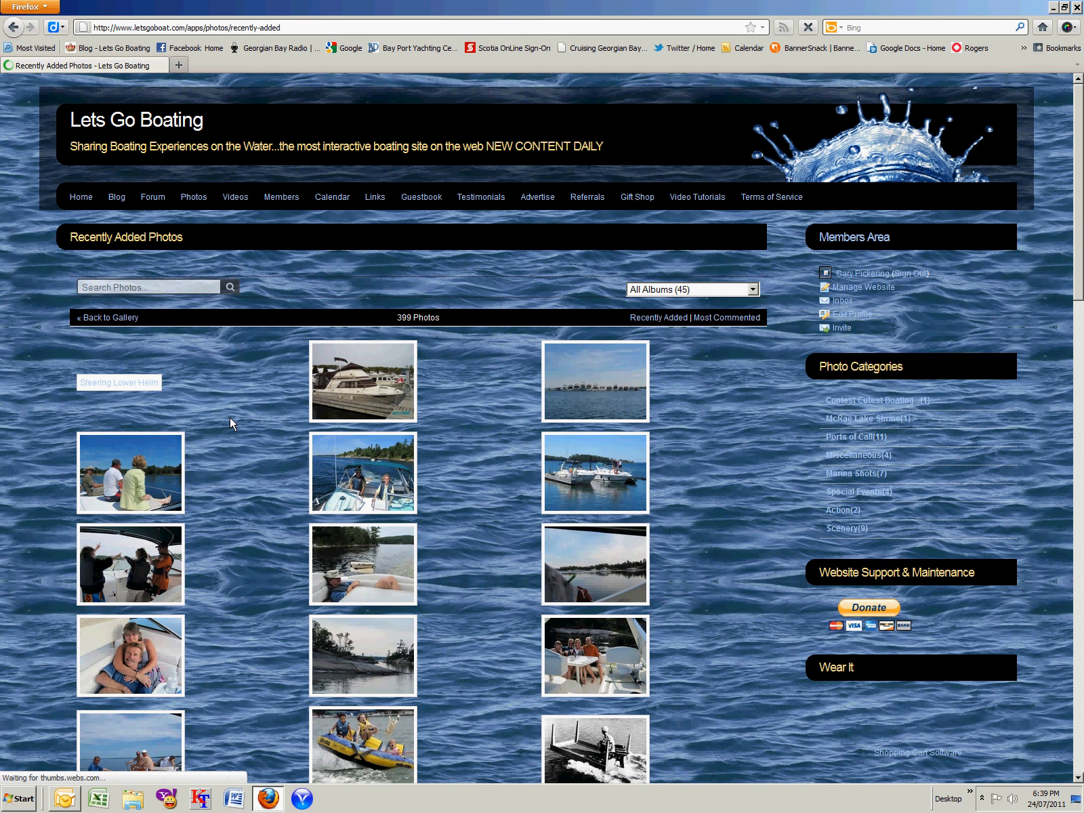
pyautogui.moveTo(509, 419)
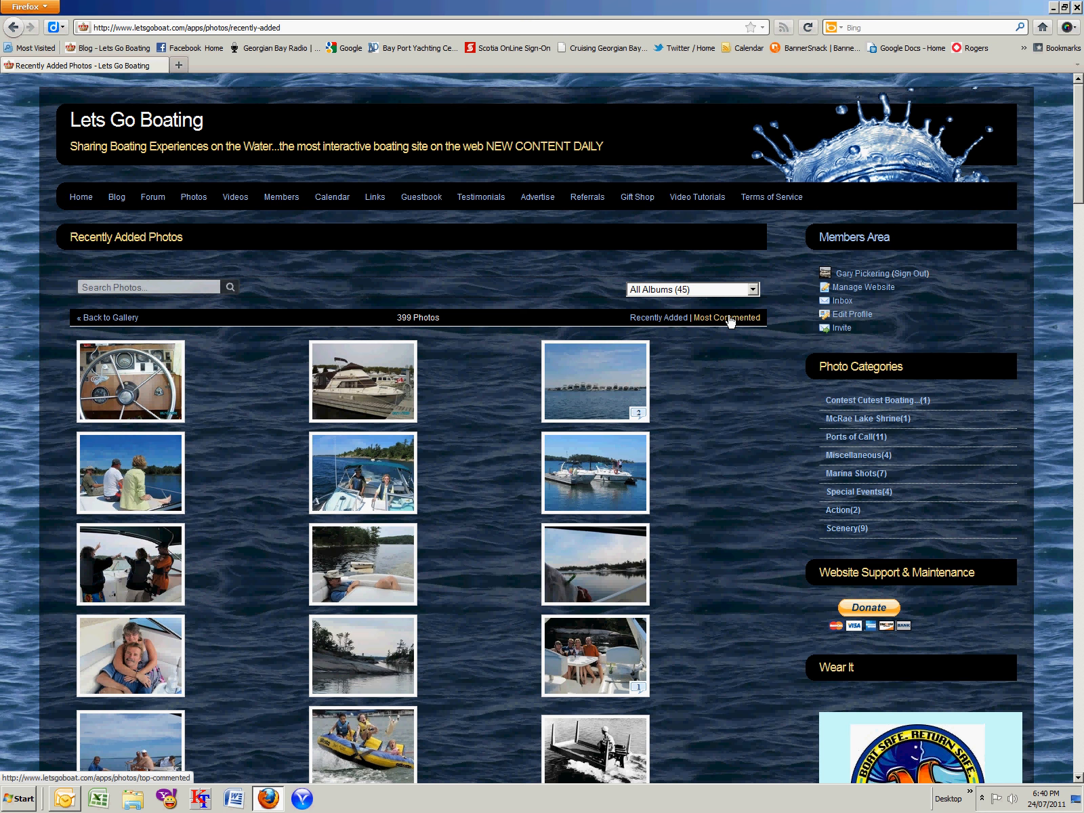
pyautogui.click(727, 318)
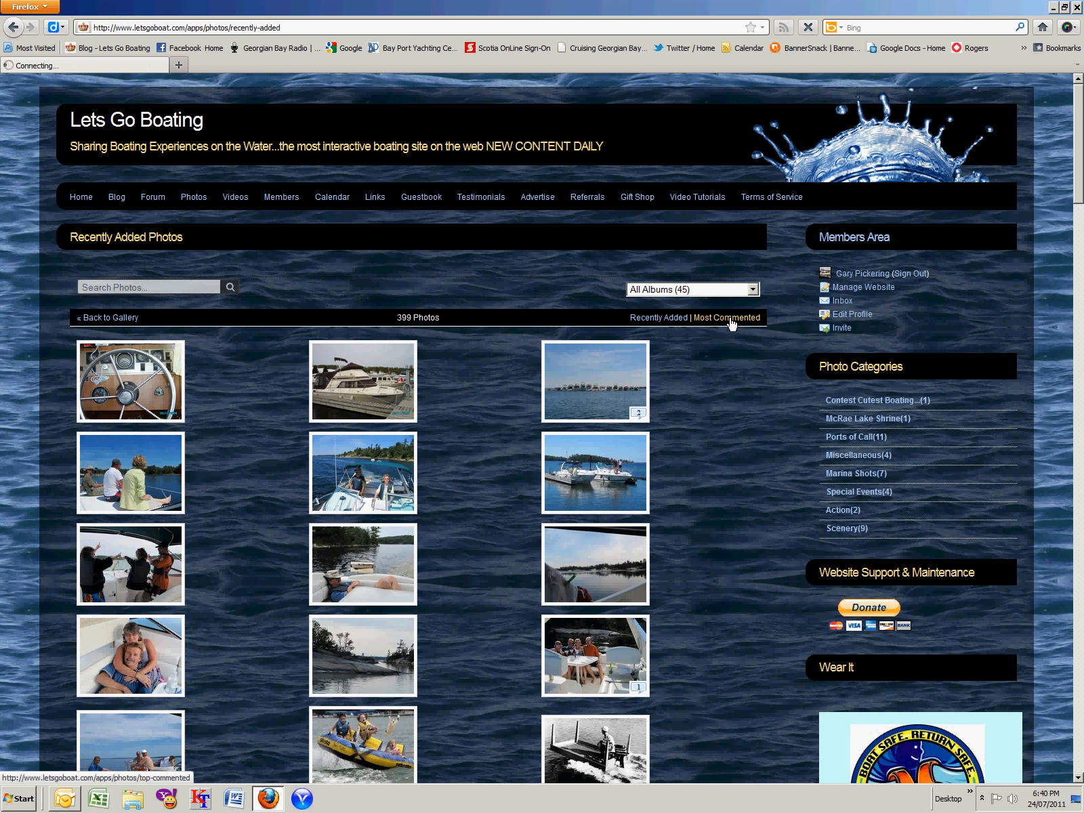
# Request the Most Commented Photos page and wait through the redirect
pyautogui.click(726, 317)
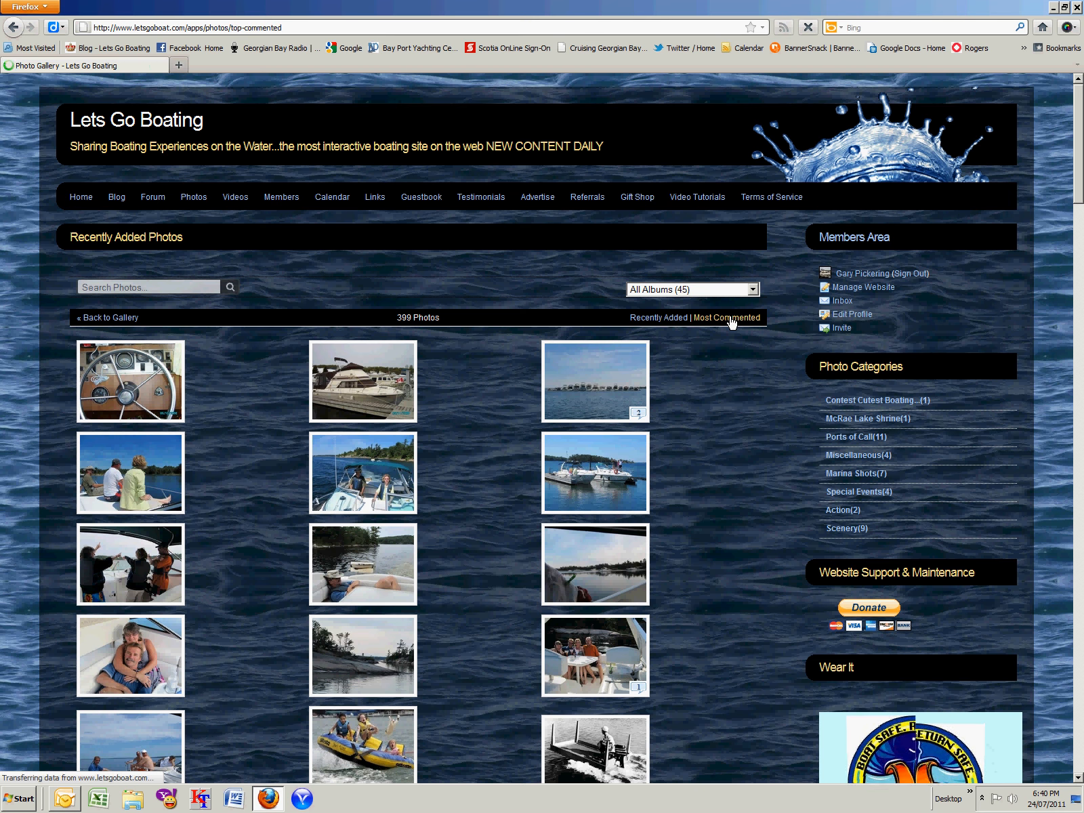
pyautogui.click(726, 317)
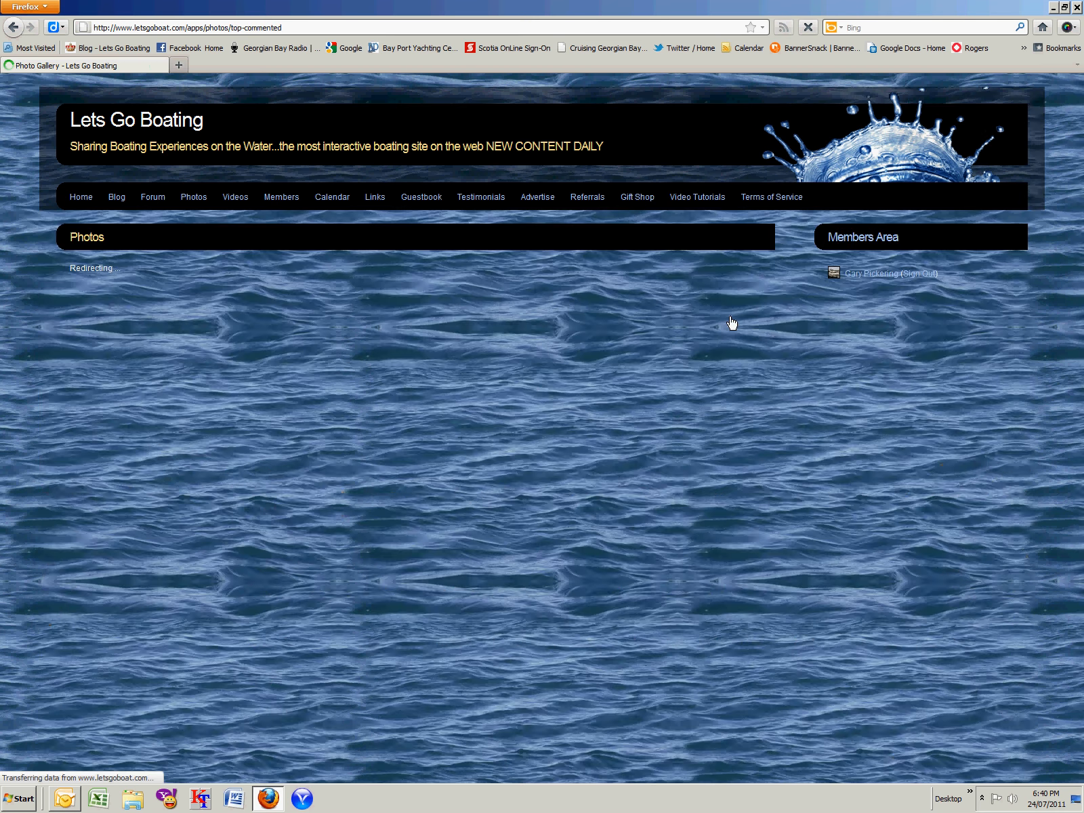
pyautogui.moveTo(649, 340)
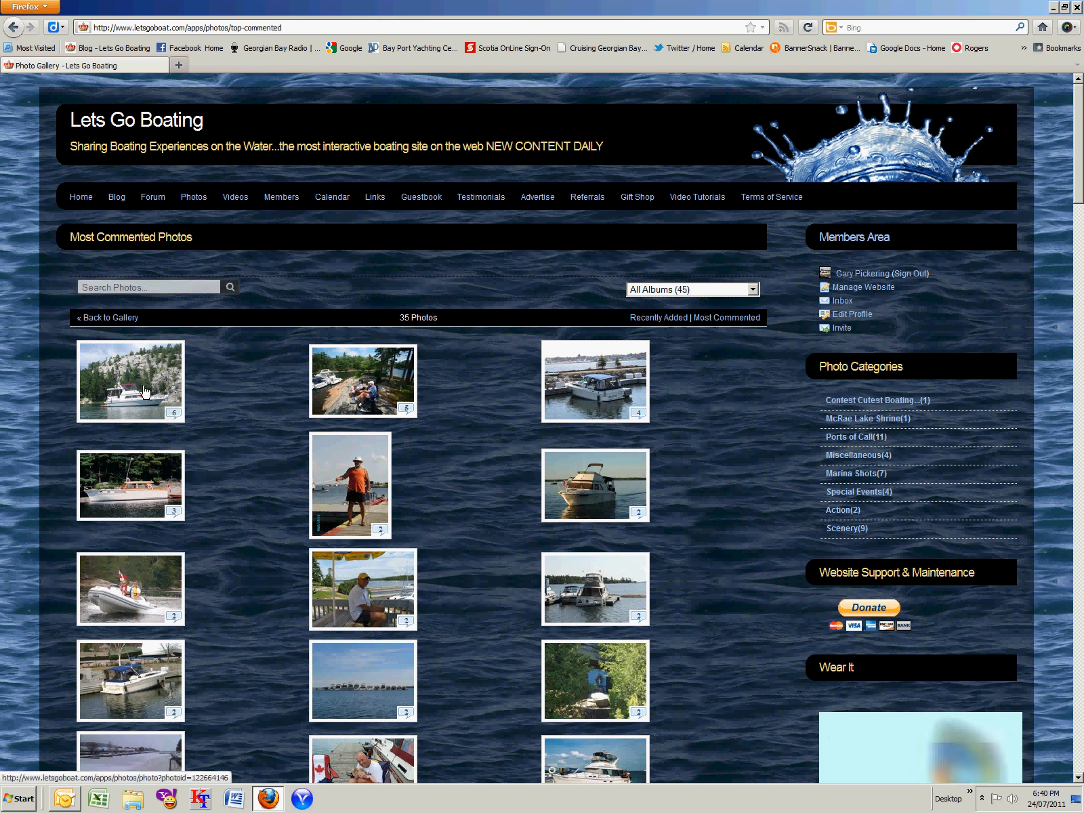
# Open the first thumbnail, the six-comment IRISH ROSE photo
pyautogui.click(130, 381)
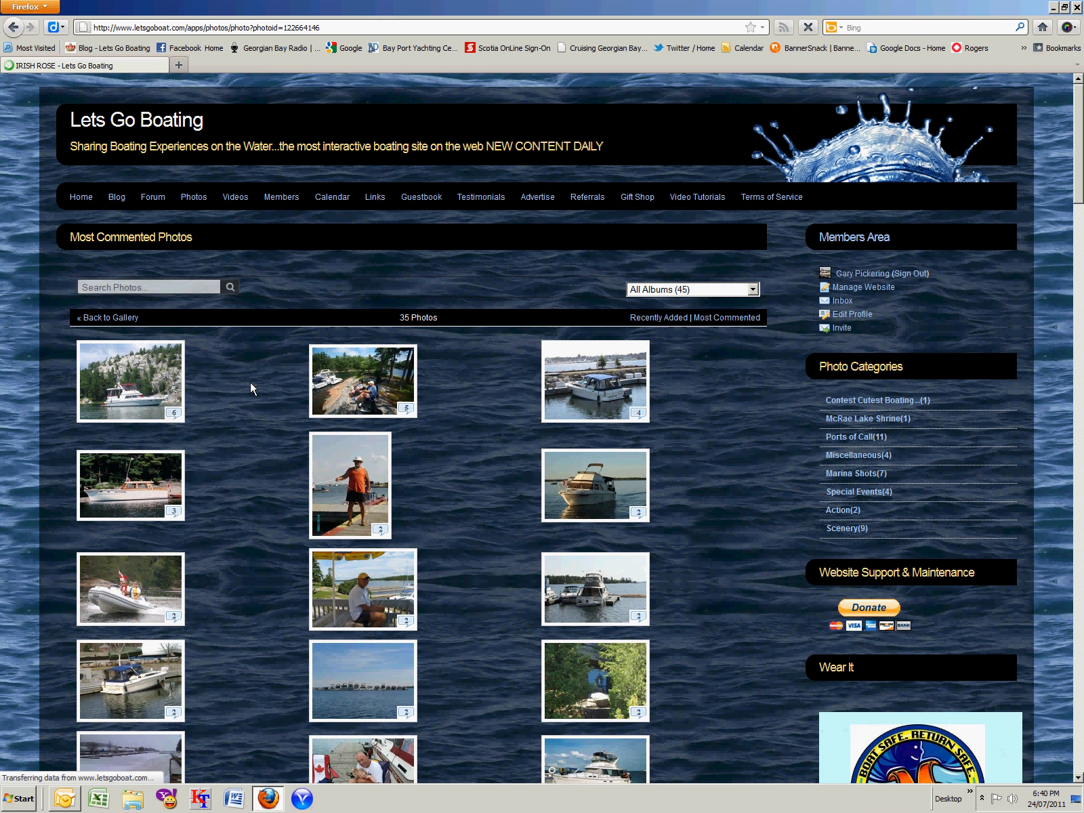
pyautogui.moveTo(250, 396)
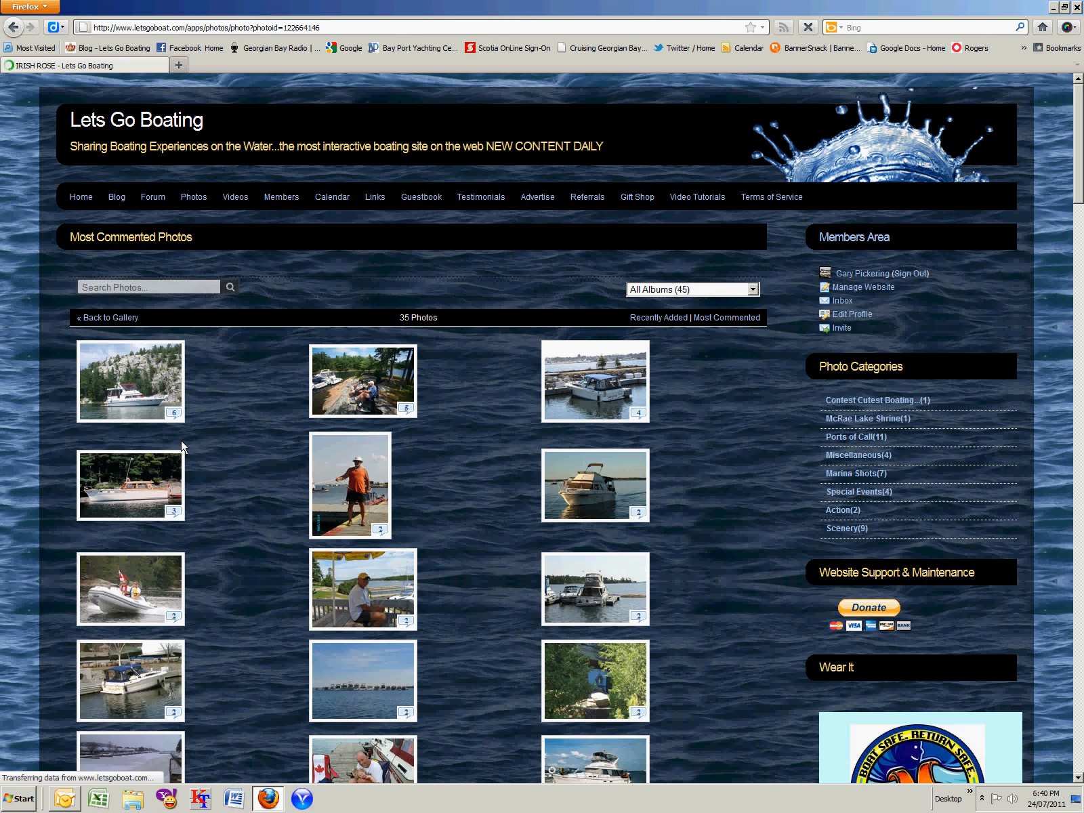
pyautogui.moveTo(185, 444)
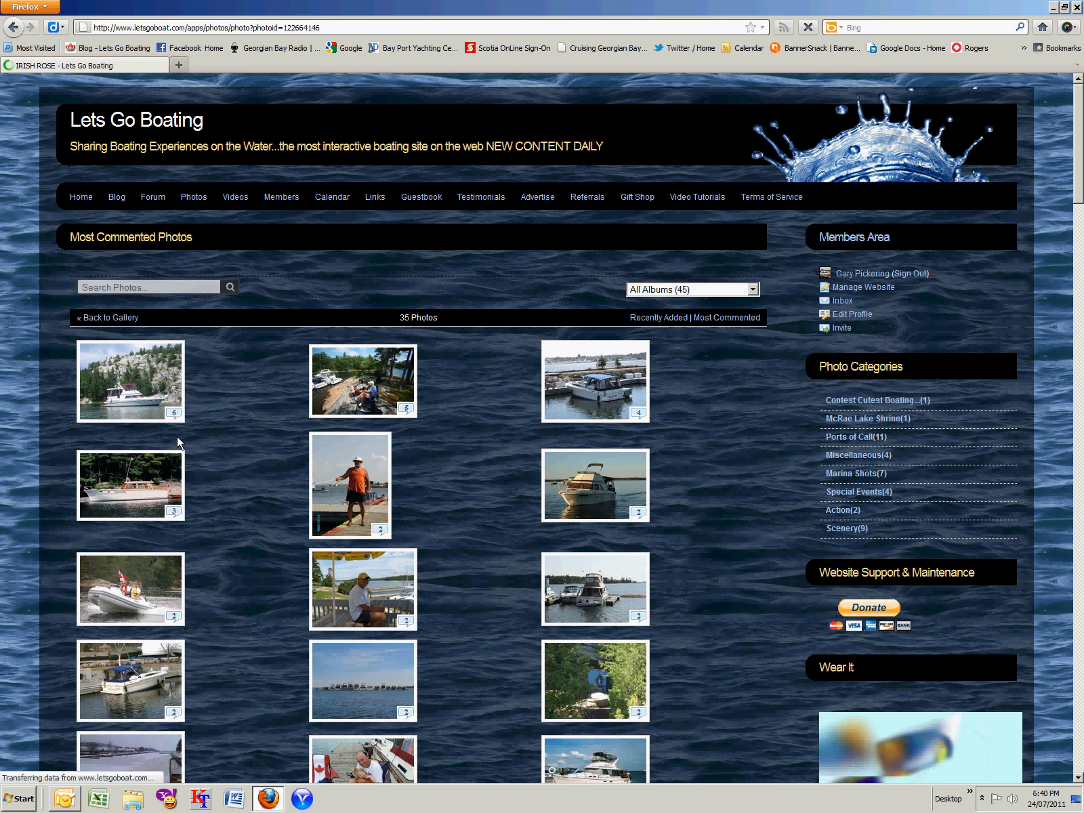
pyautogui.moveTo(188, 449)
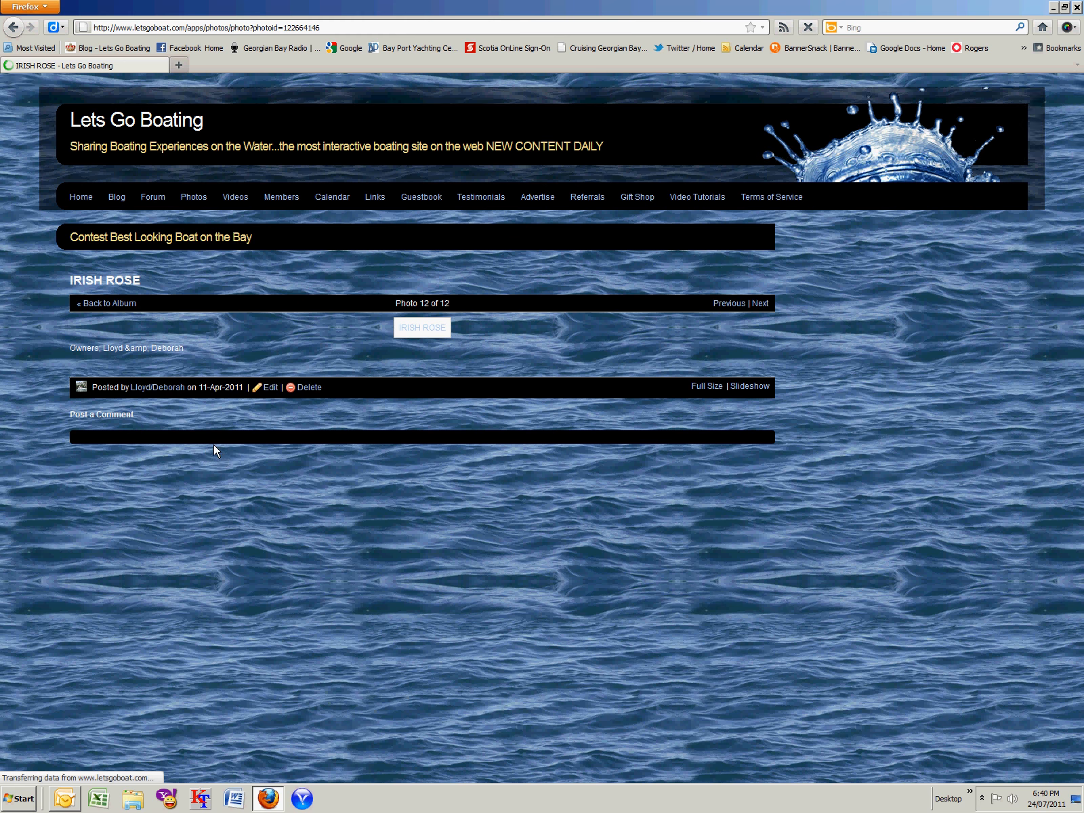
pyautogui.moveTo(242, 477)
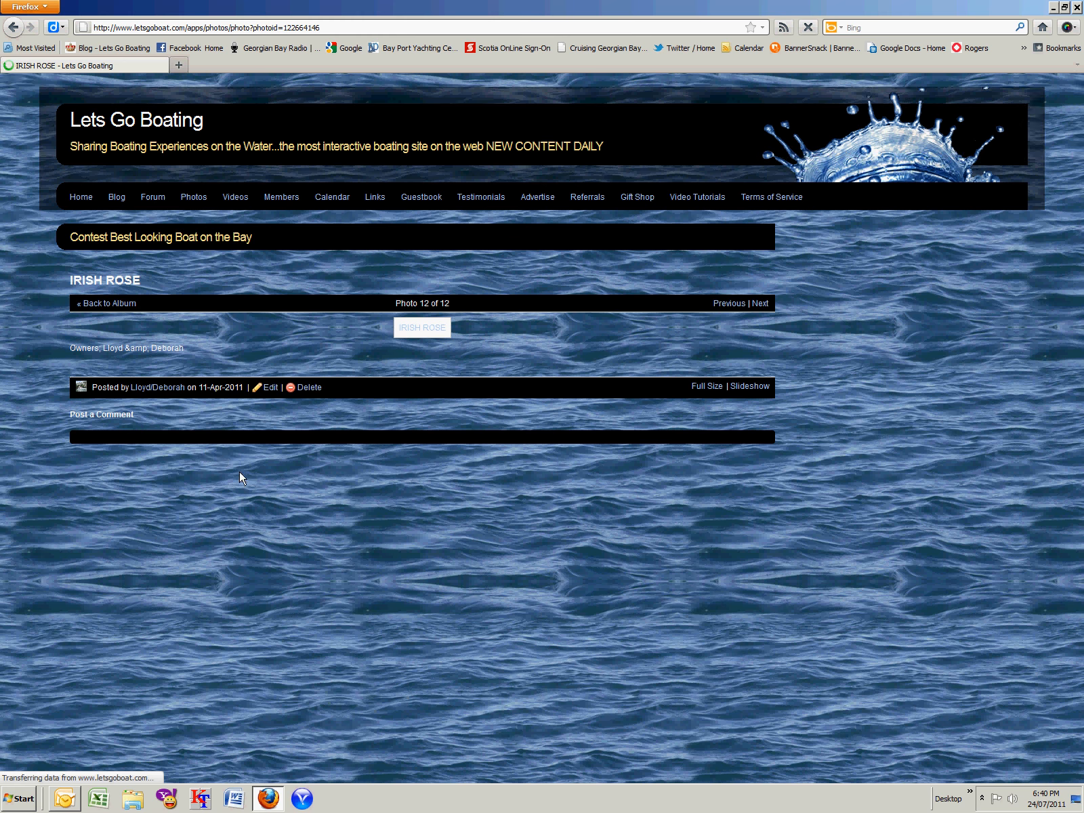
pyautogui.moveTo(260, 435)
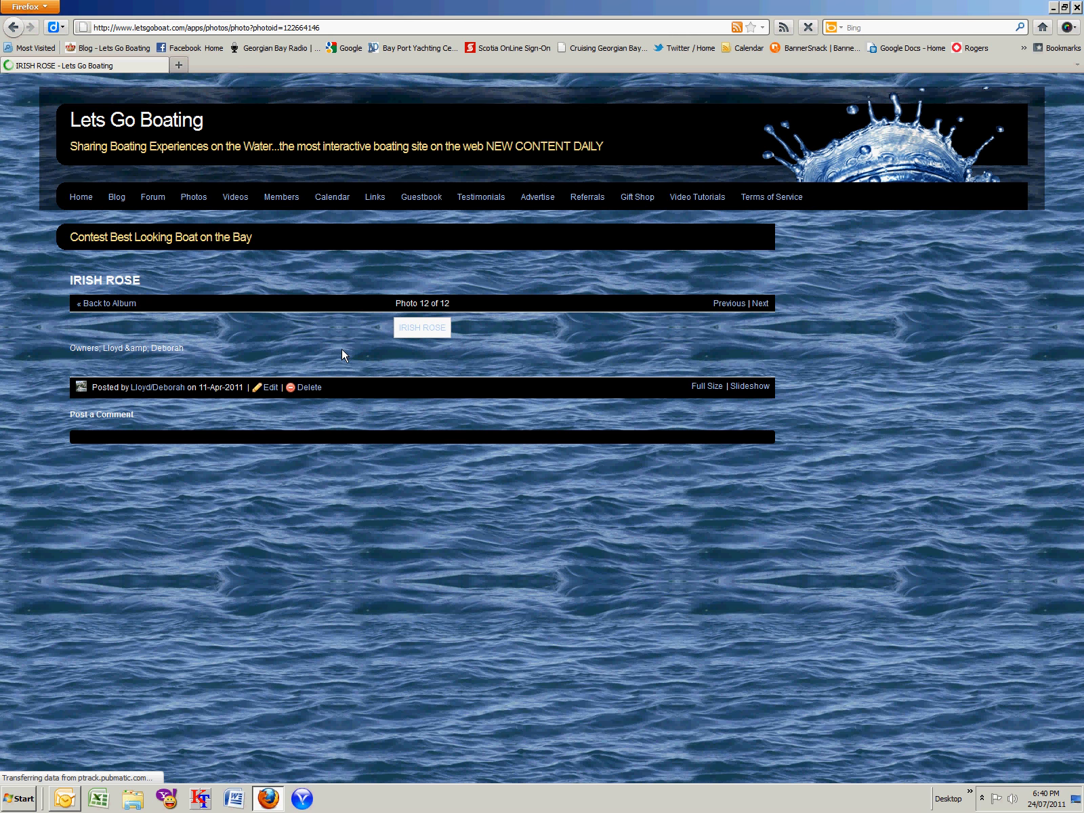
pyautogui.moveTo(215, 352)
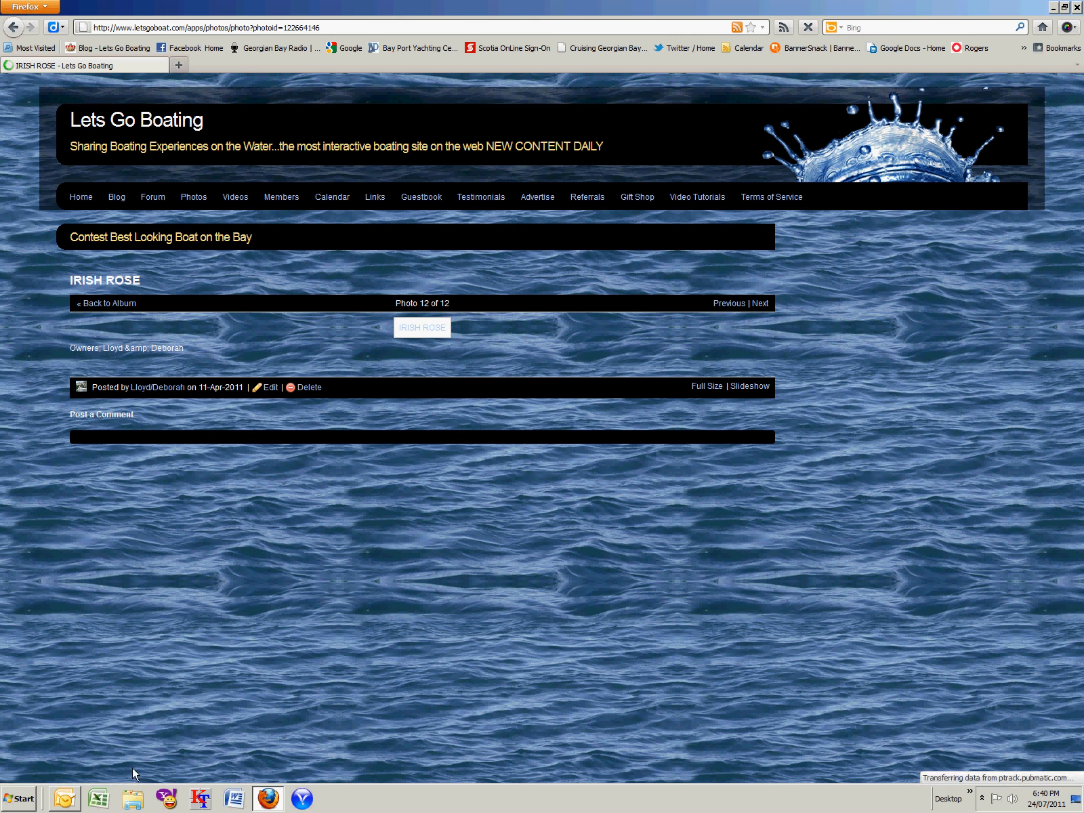
pyautogui.moveTo(173, 607)
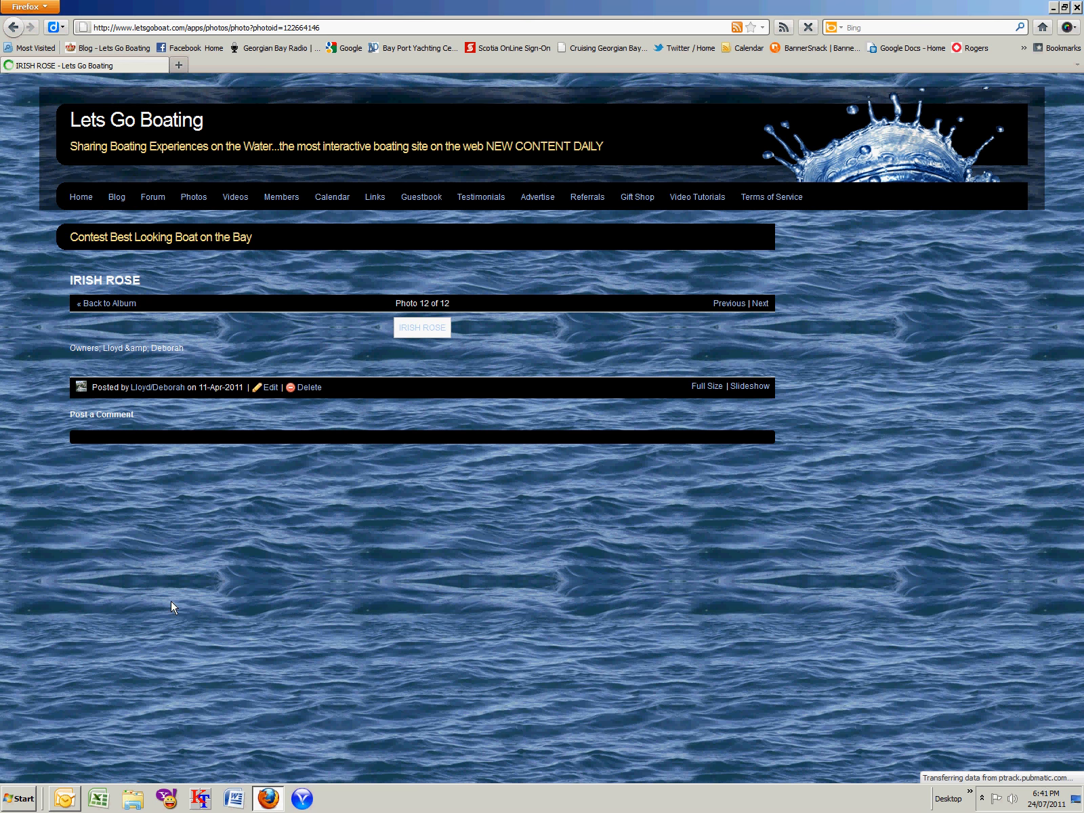
pyautogui.moveTo(241, 412)
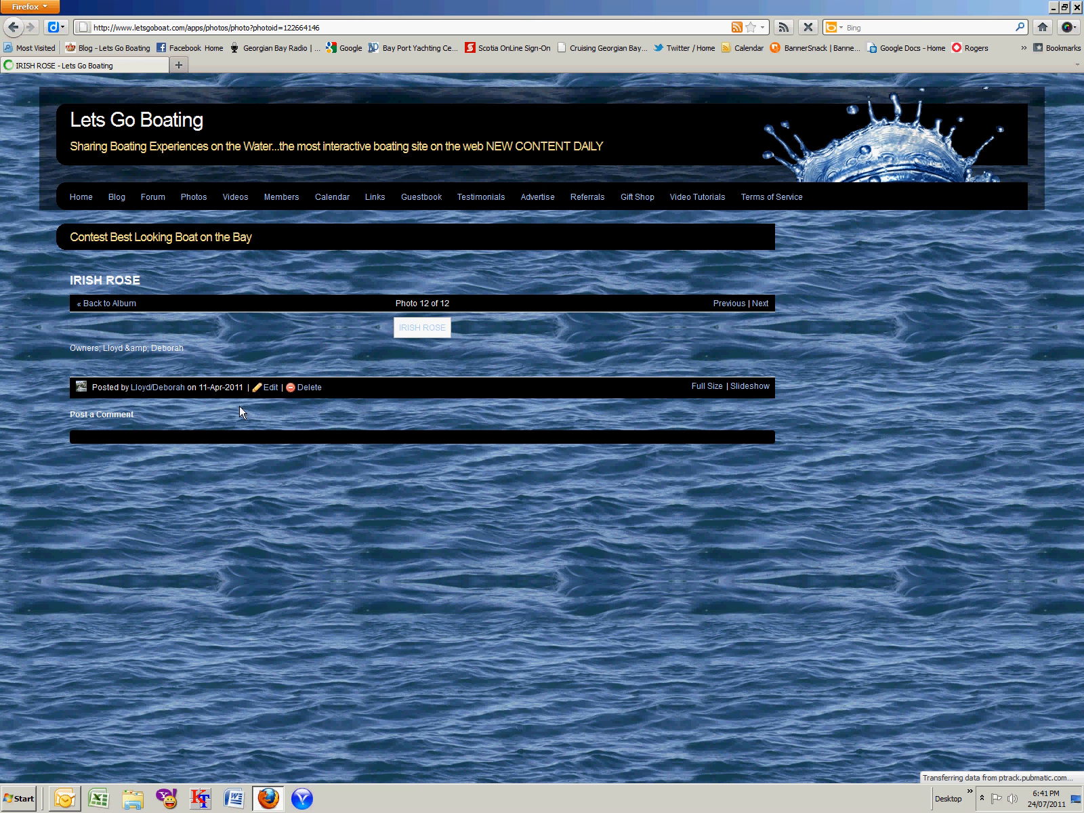
pyautogui.moveTo(453, 551)
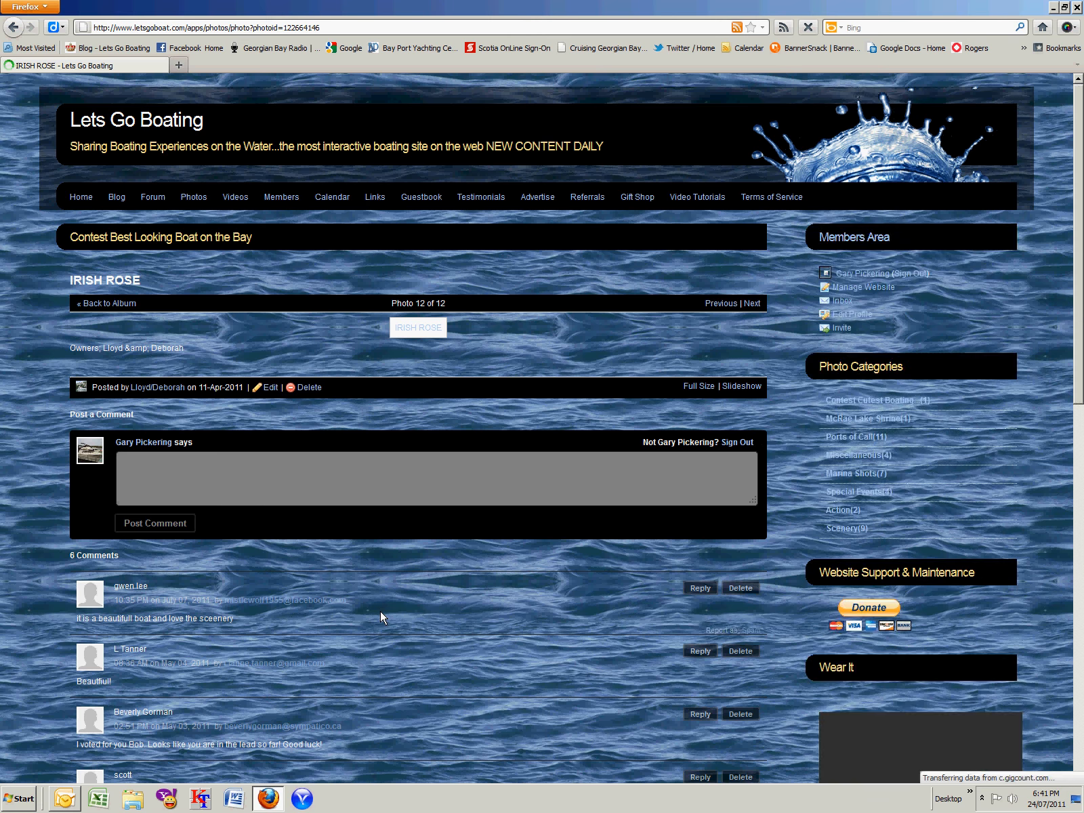
# Scroll down the IRISH ROSE page to the picture and its six comments
pyautogui.scroll(-3)
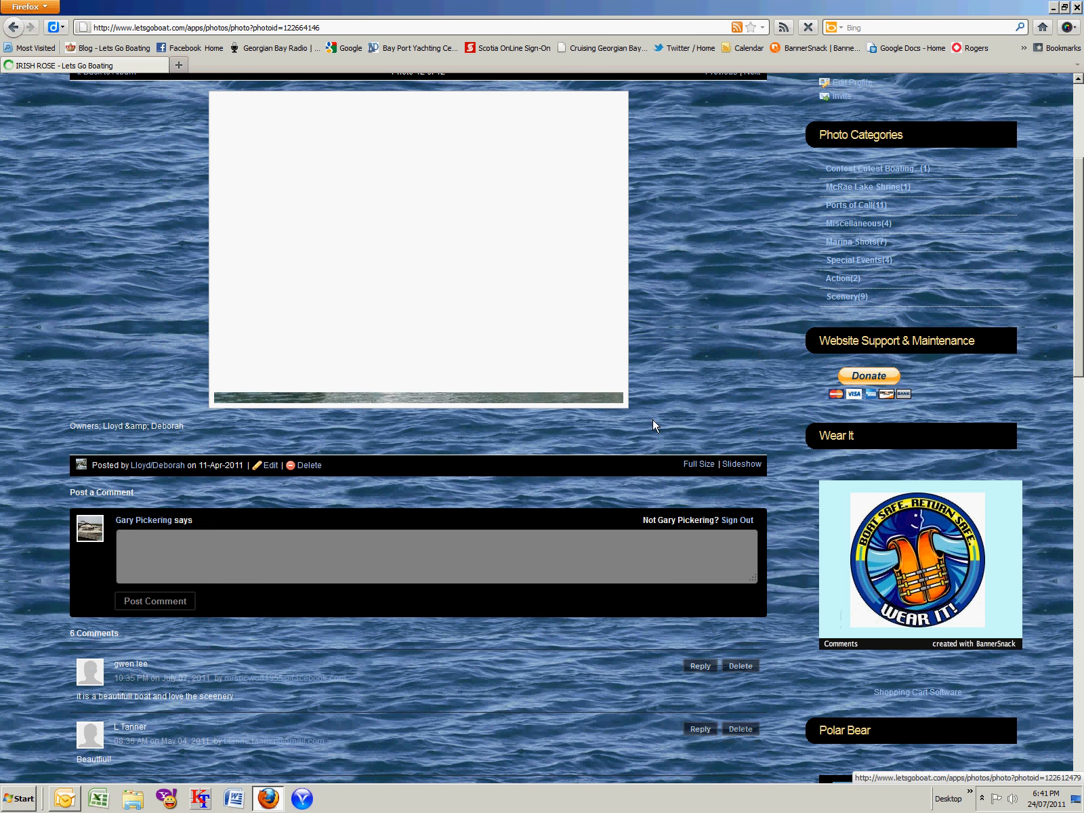
pyautogui.scroll(-3)
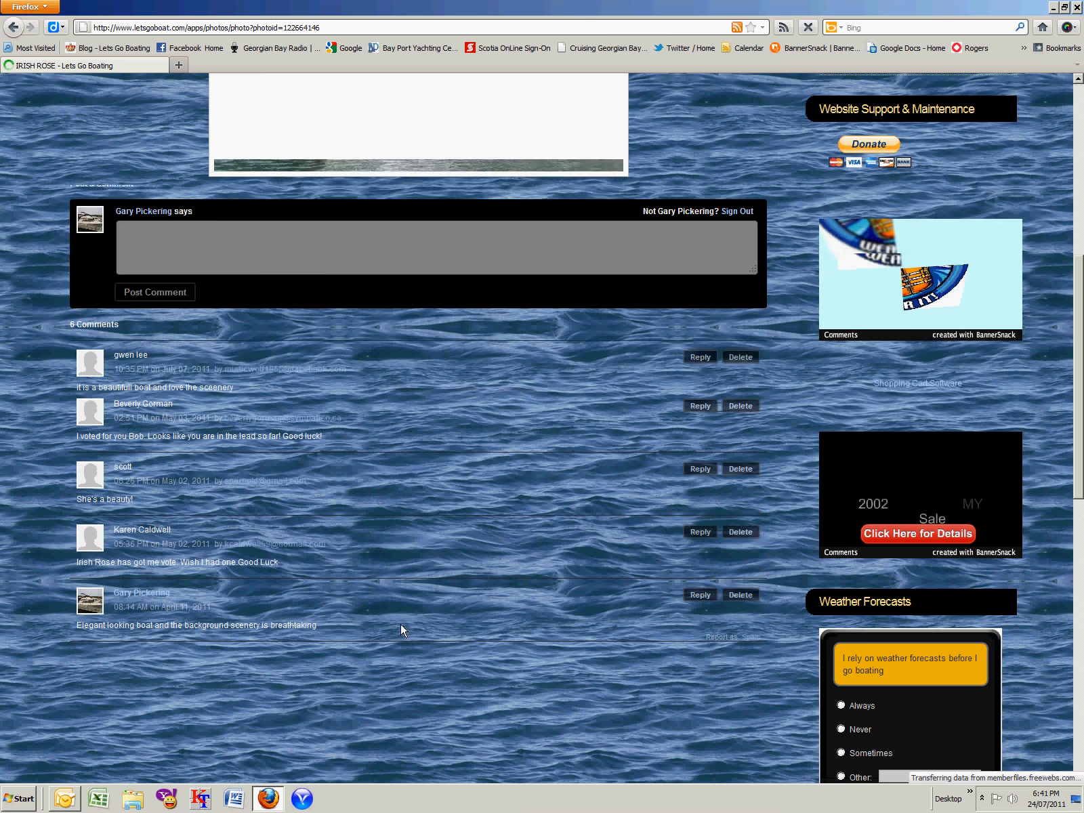